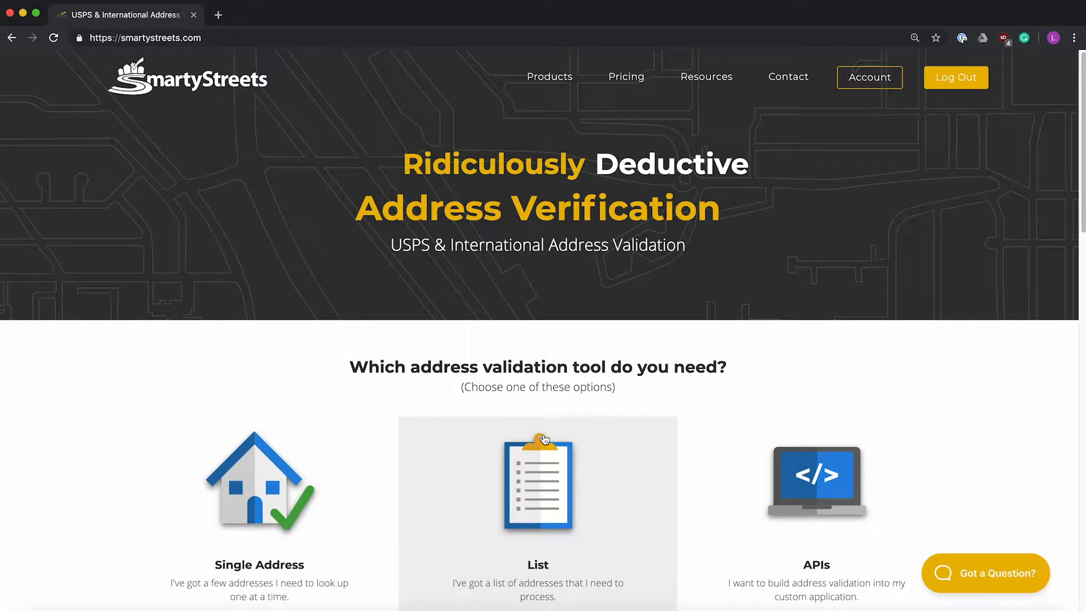
# - Choose the List tool for US address validation and reach the SmartyList paste area
pyautogui.click(537, 482)
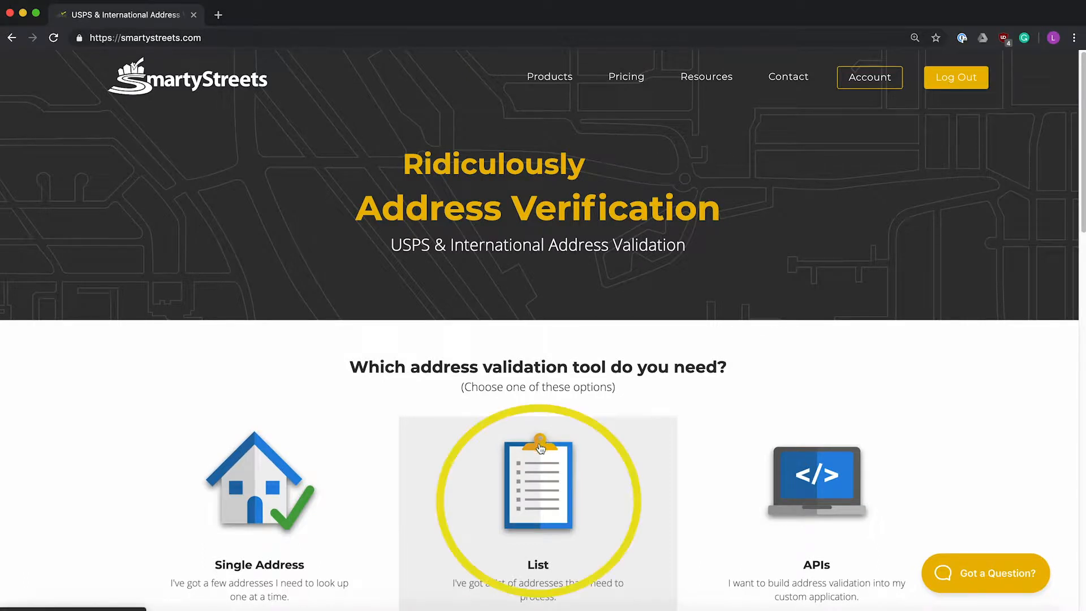
pyautogui.click(537, 482)
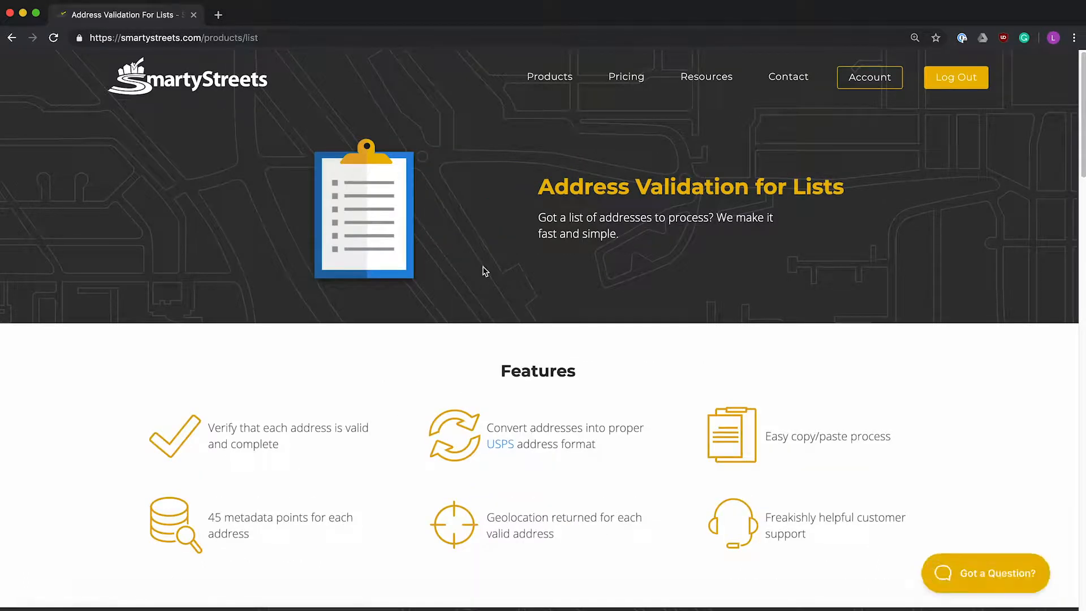
pyautogui.scroll(-3)
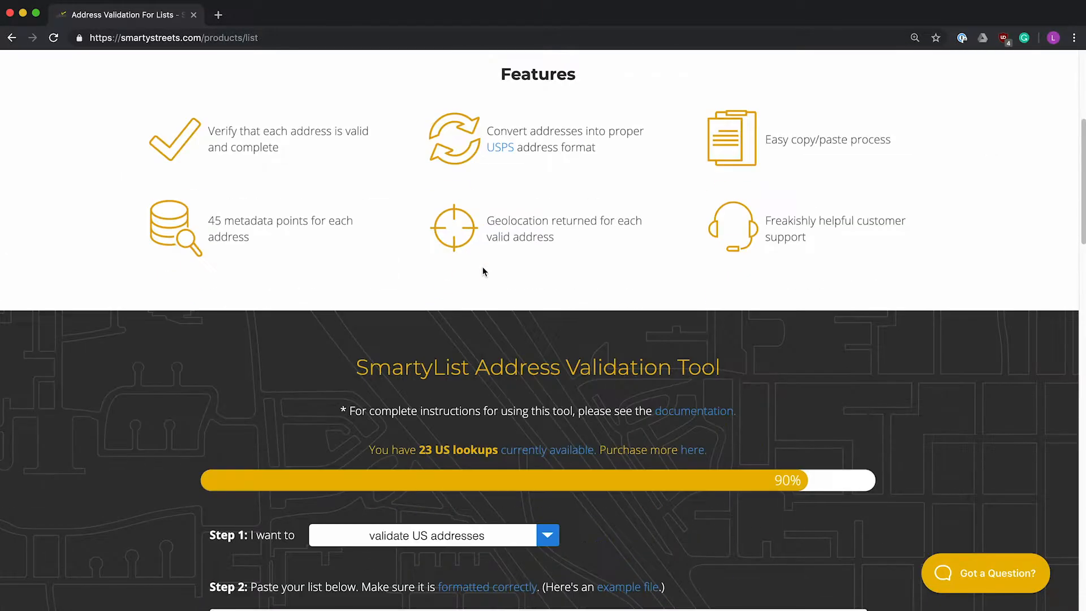
pyautogui.scroll(-3)
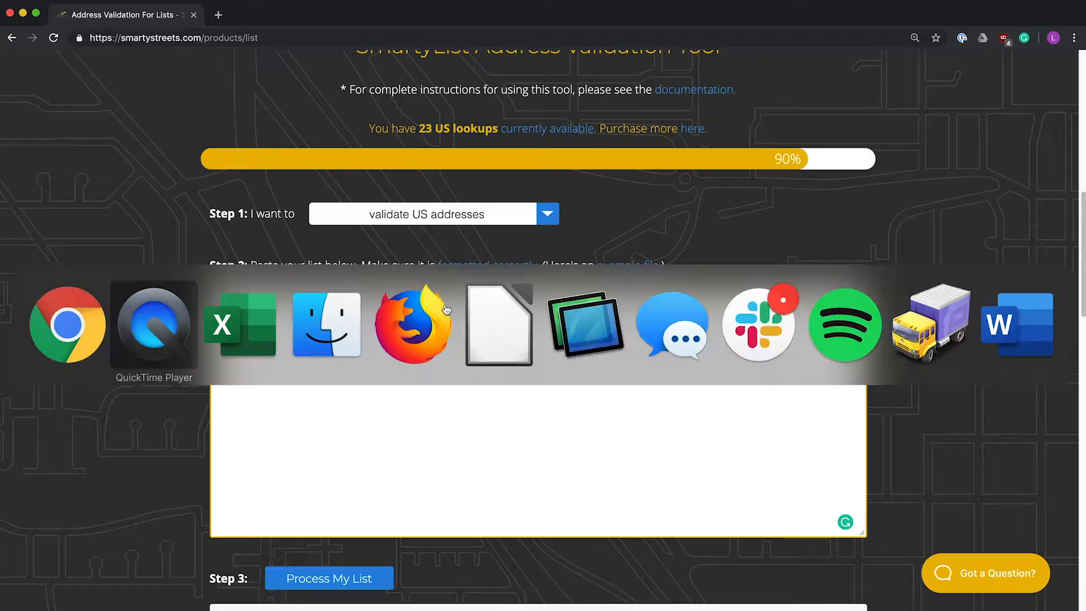
# - Copy the street, city, state and ZIP table from the Excel address spreadsheet
pyautogui.click(240, 324)
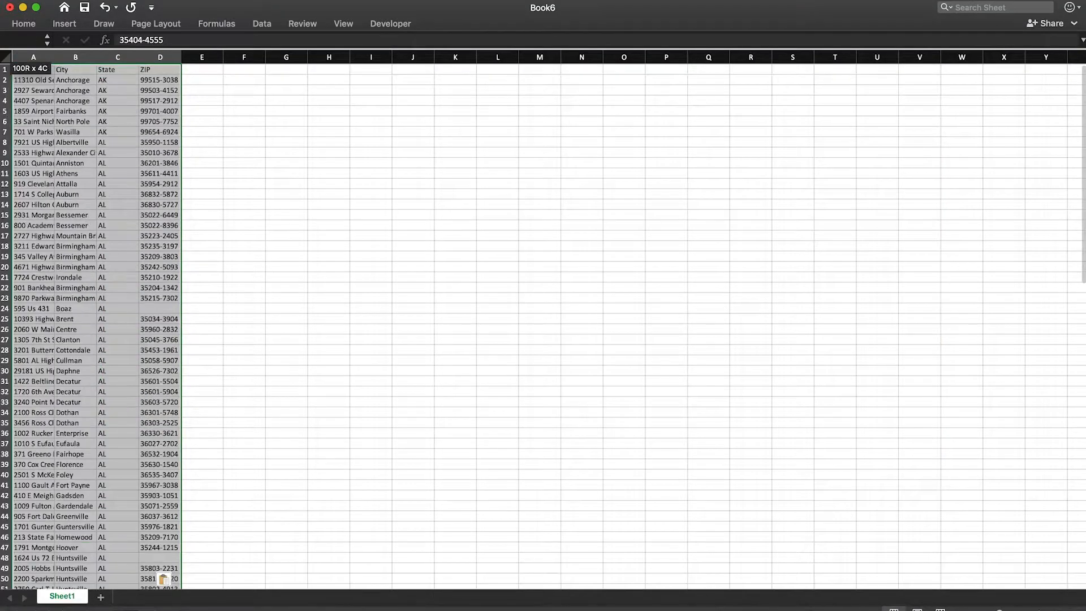
pyautogui.press('cmd+c')
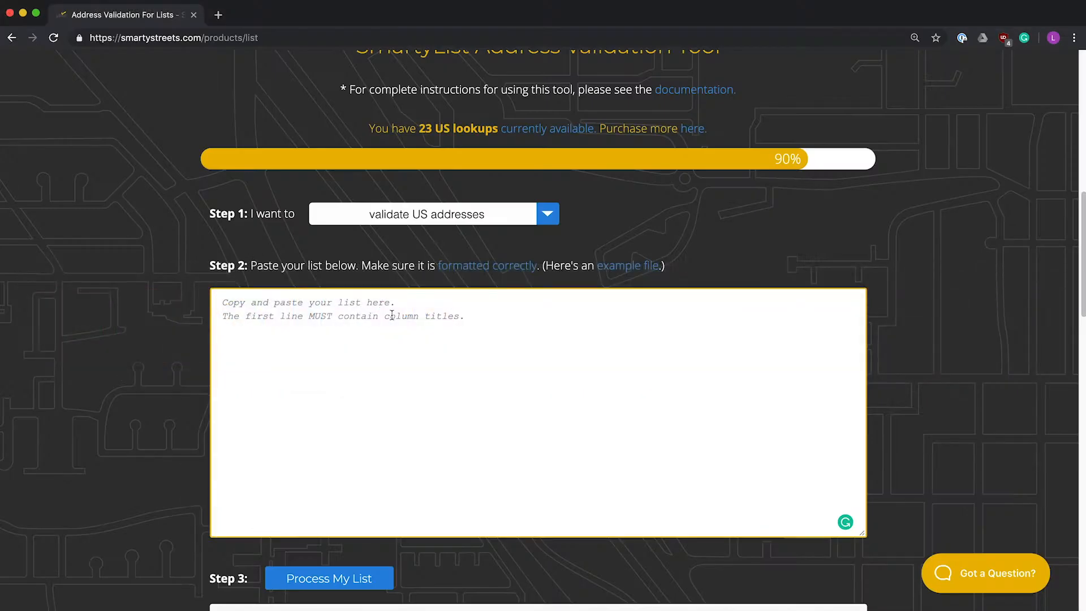
# - Paste the address list with Street, City, State, ZIP headers, giving 99 records ready to process
pyautogui.press('cmd+v')
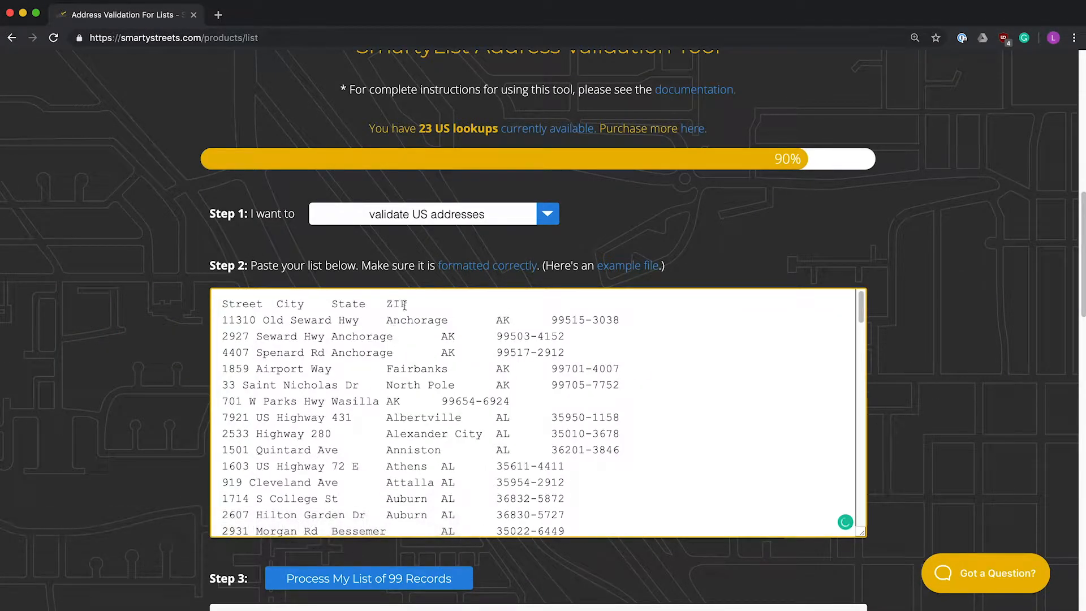
pyautogui.doubleClick(291, 303)
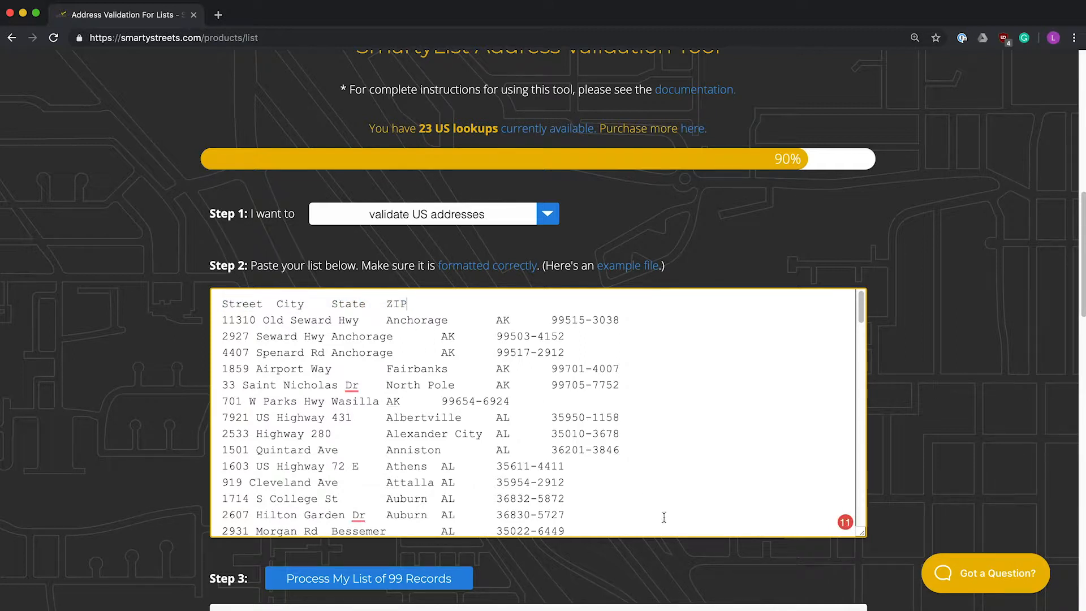
pyautogui.moveTo(518, 558)
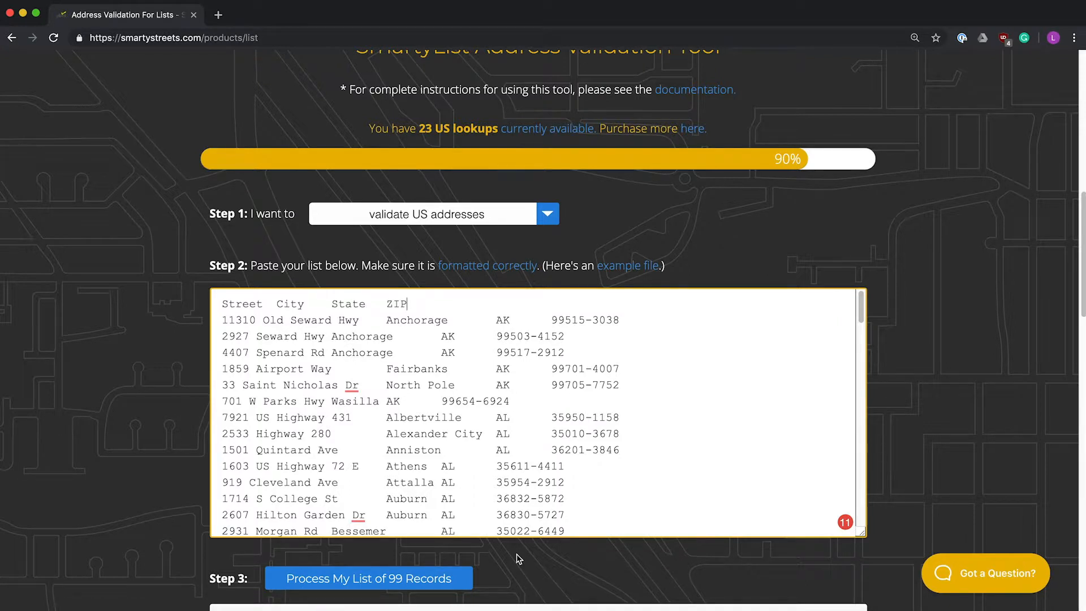
pyautogui.scroll(-3)
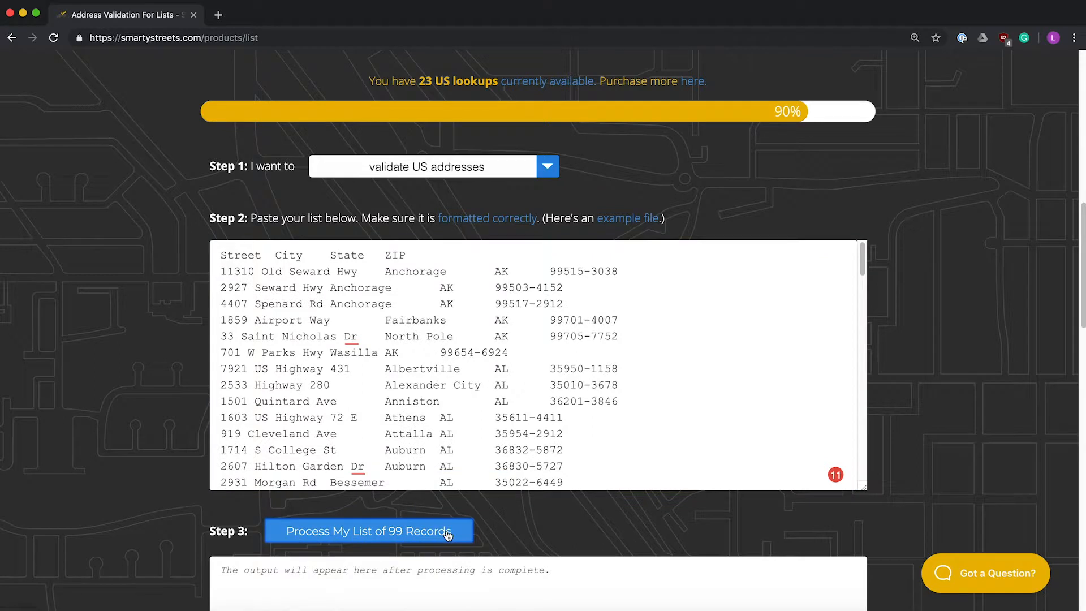
pyautogui.click(369, 532)
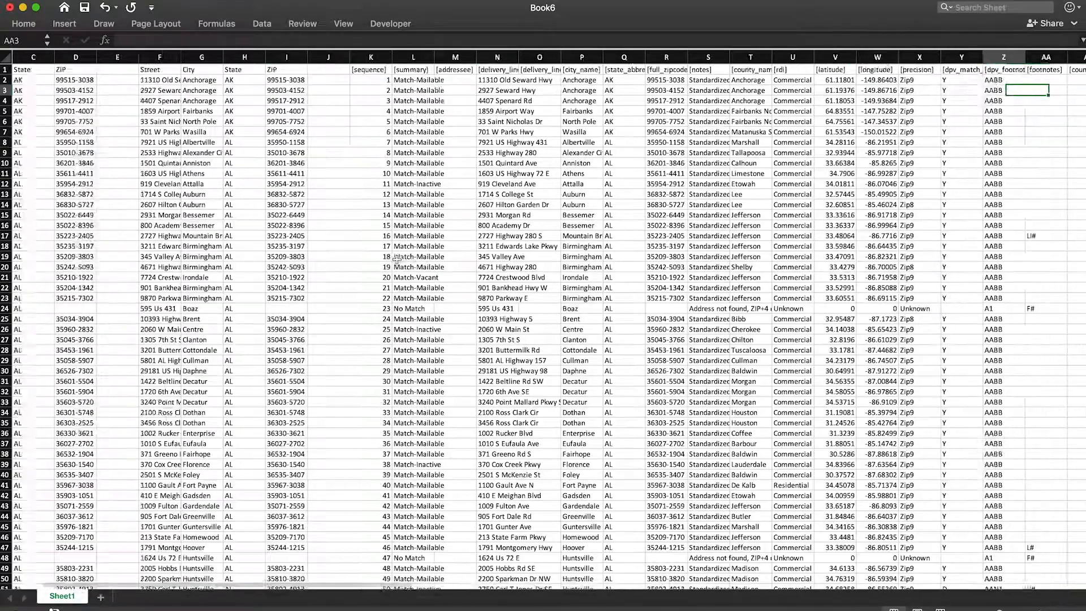
pyautogui.hscroll(3)
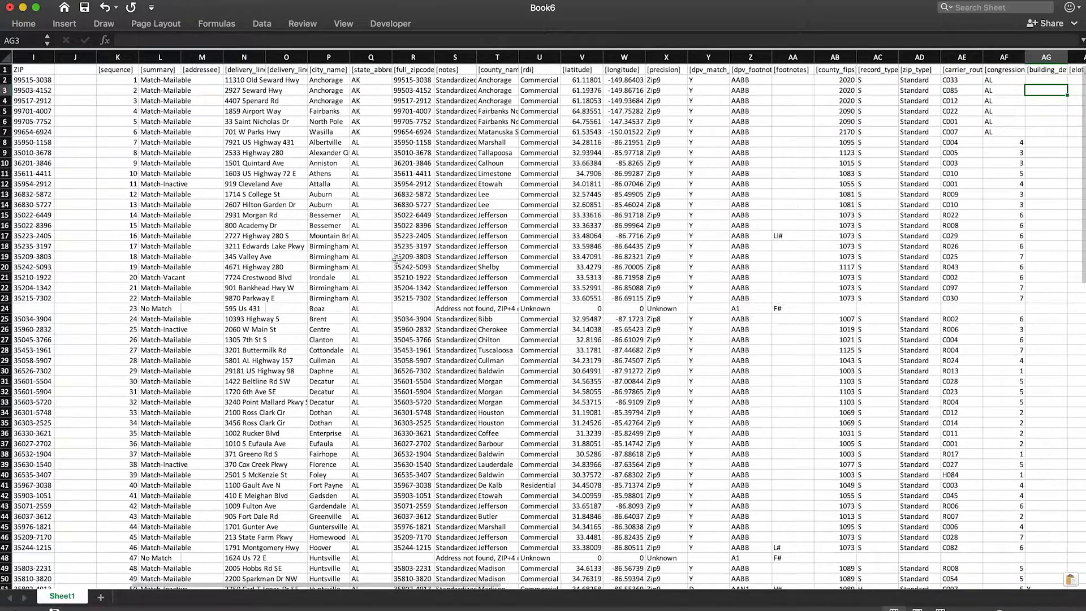
pyautogui.hscroll(3)
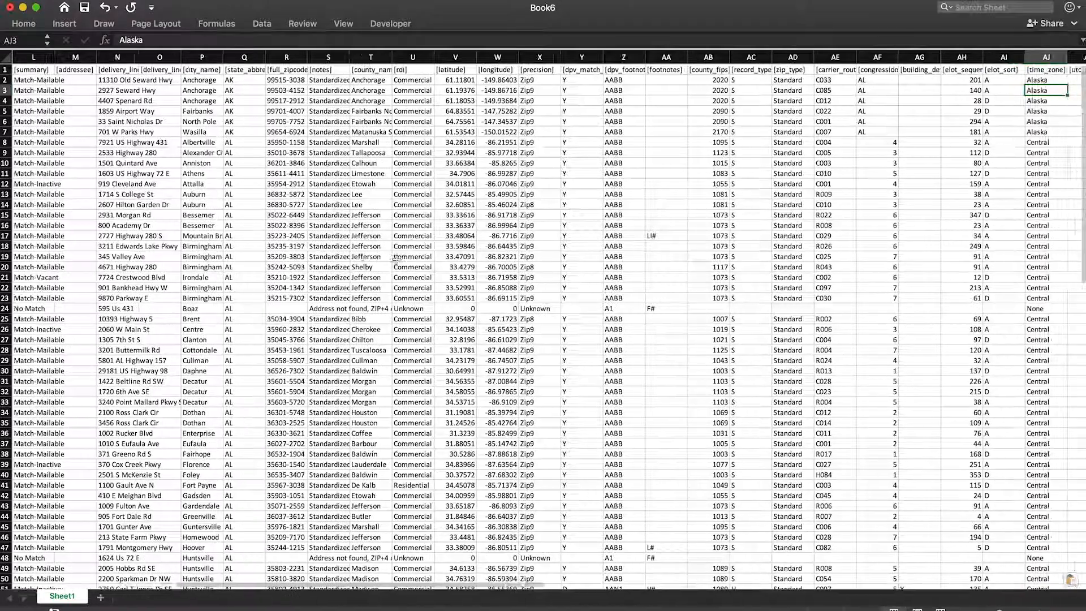
pyautogui.hscroll(3)
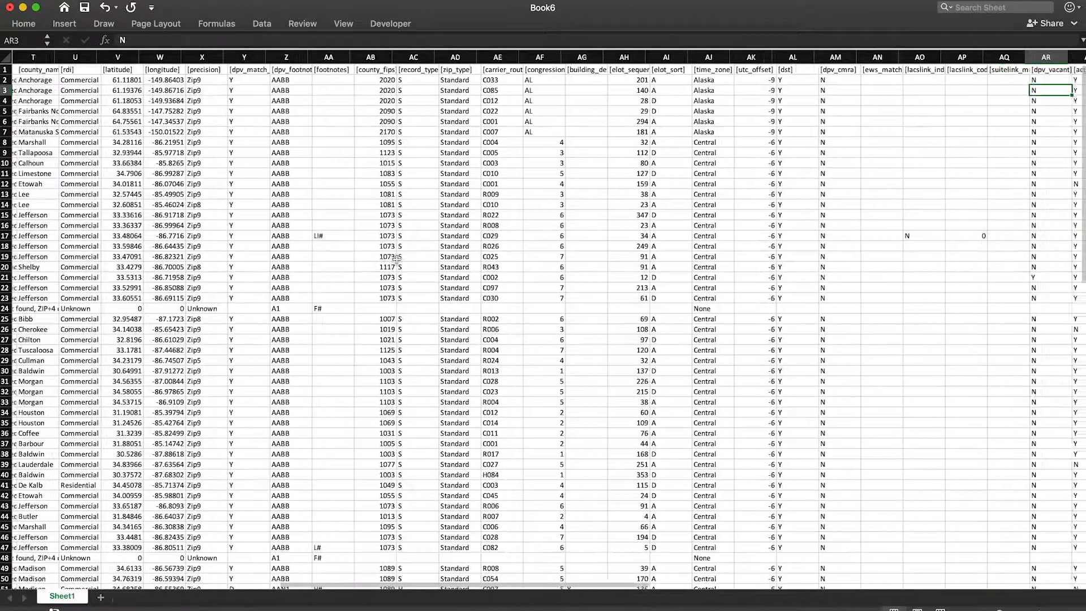